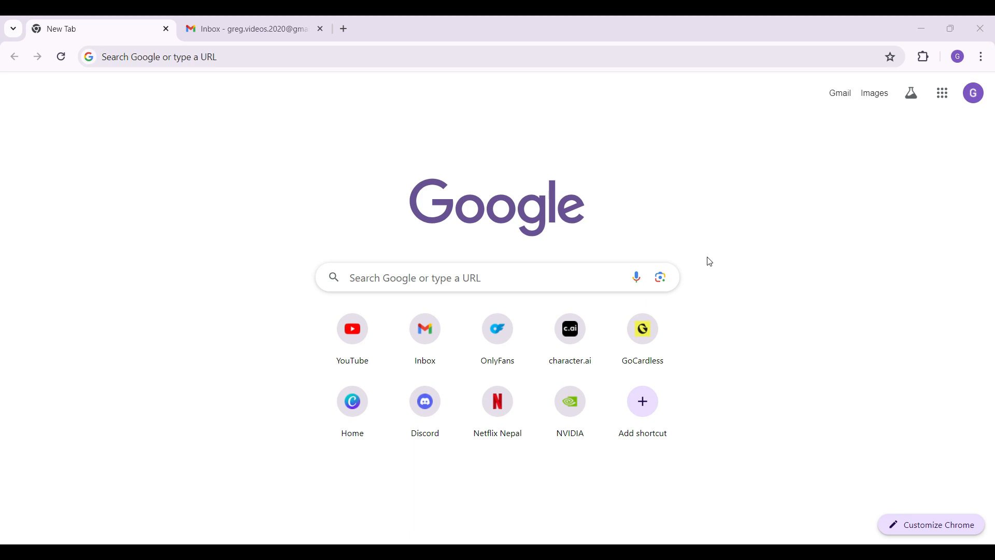
mouse_move(145, 203)
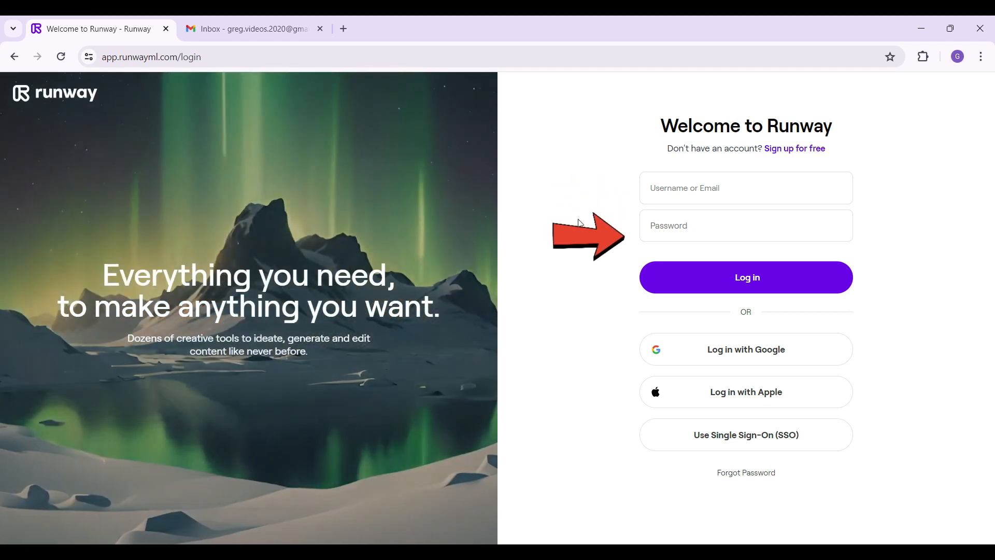
mouse_move(612, 415)
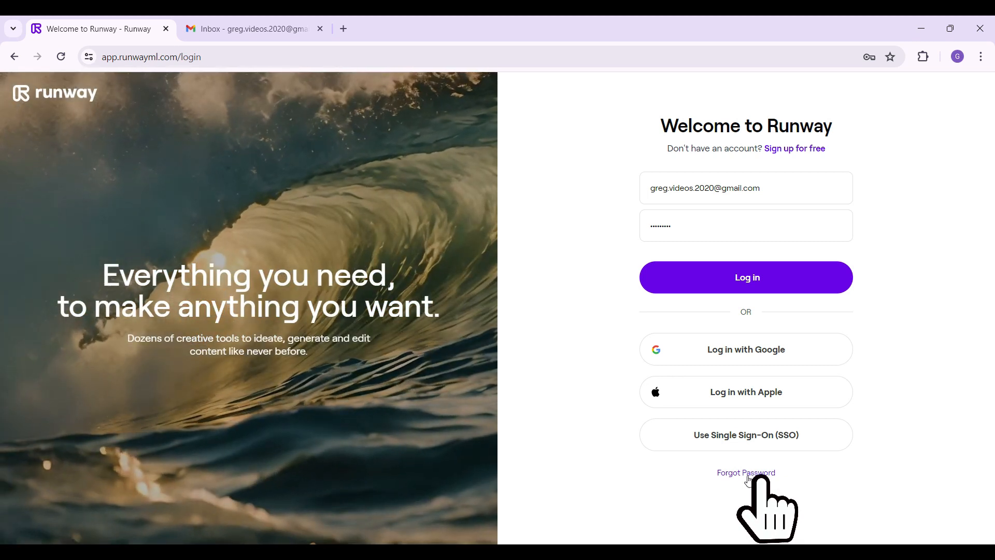
Step: Sign in with the entered credentials and browse the Home dashboard's Popular AI Tools section
click(745, 277)
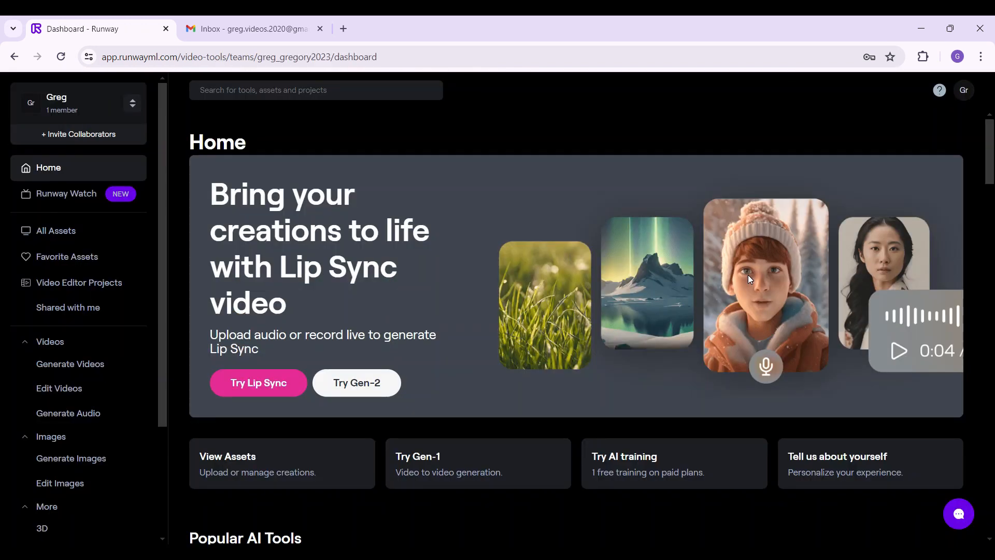
mouse_move(496, 405)
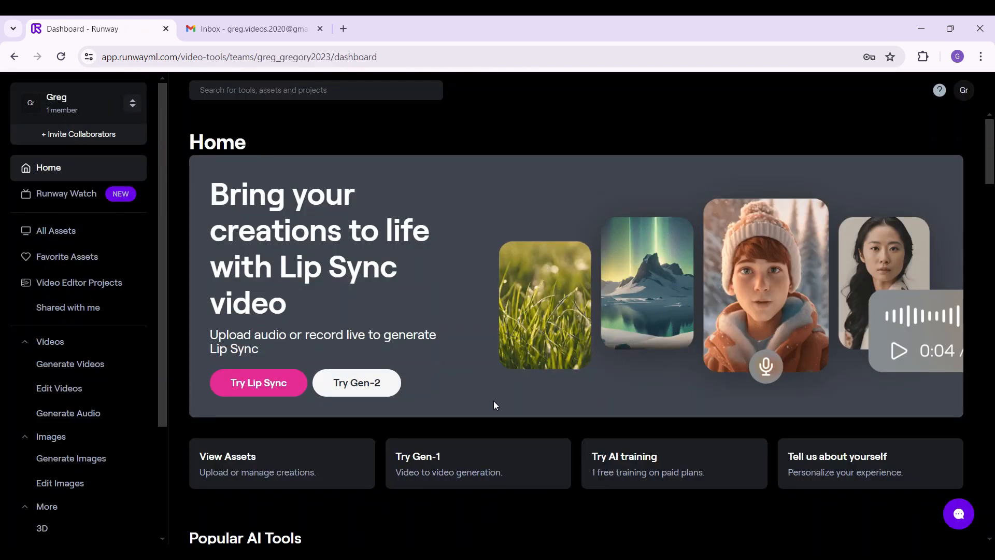
scroll(down, 3)
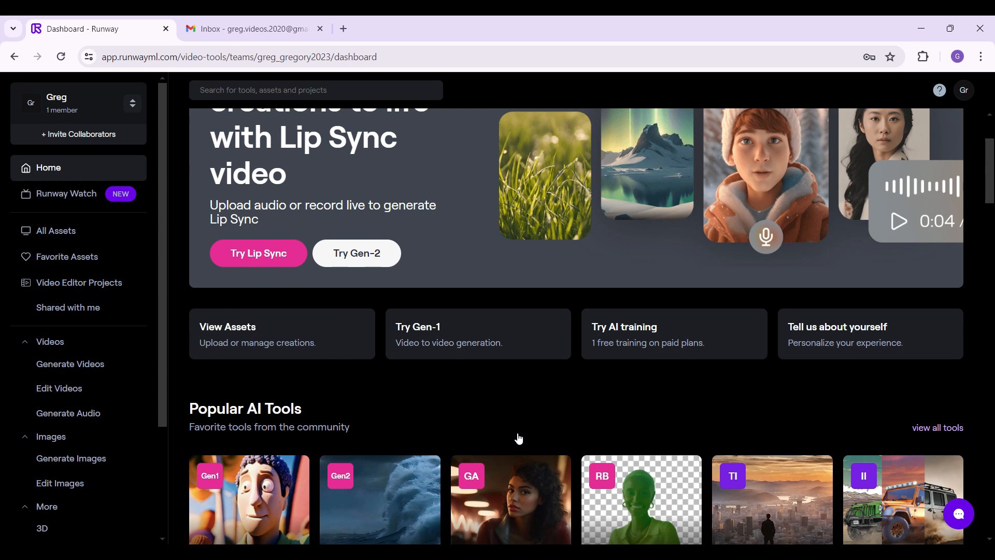
scroll(up, 3)
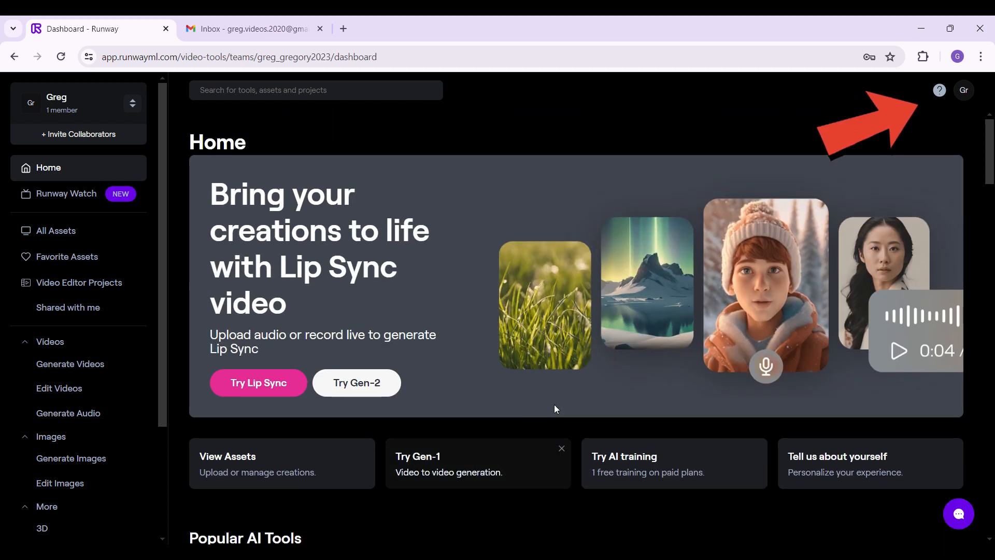
mouse_move(967, 95)
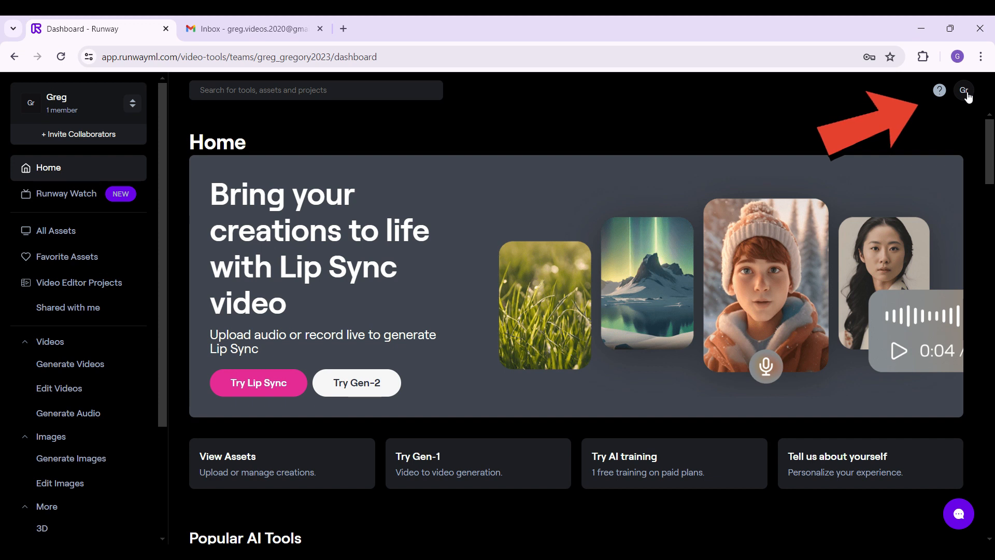
Step: Log out of the account from the profile avatar menu, returning to the login page
click(963, 90)
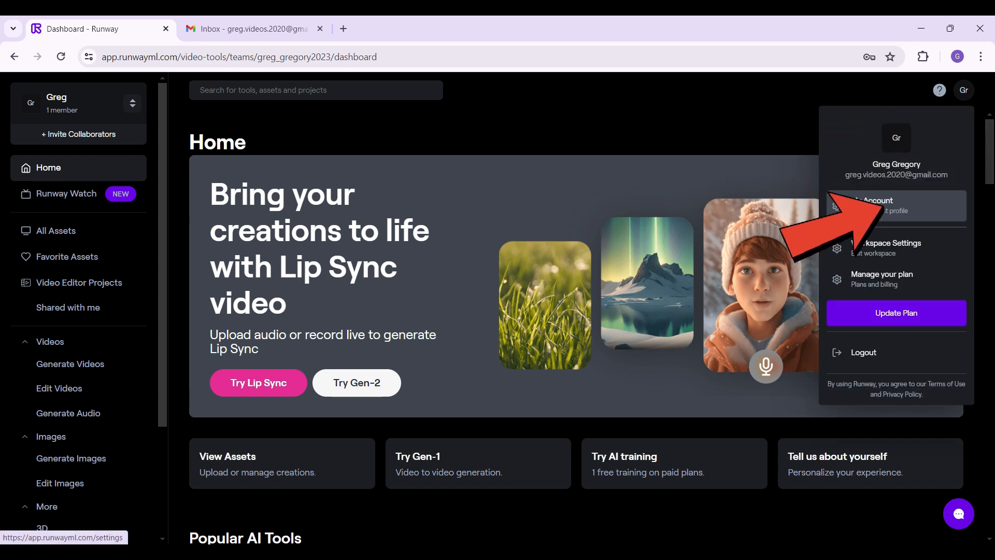
mouse_move(892, 358)
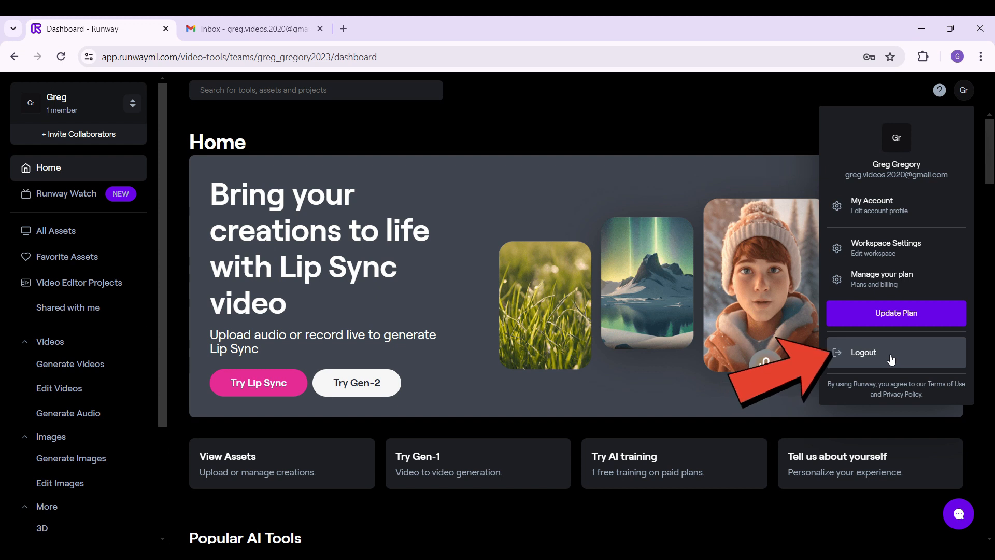
click(863, 352)
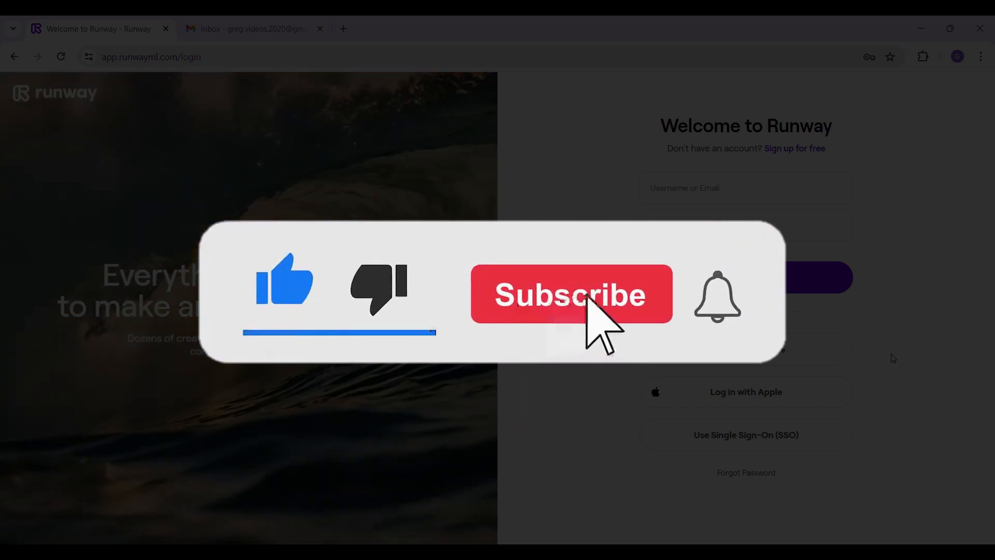
click(570, 294)
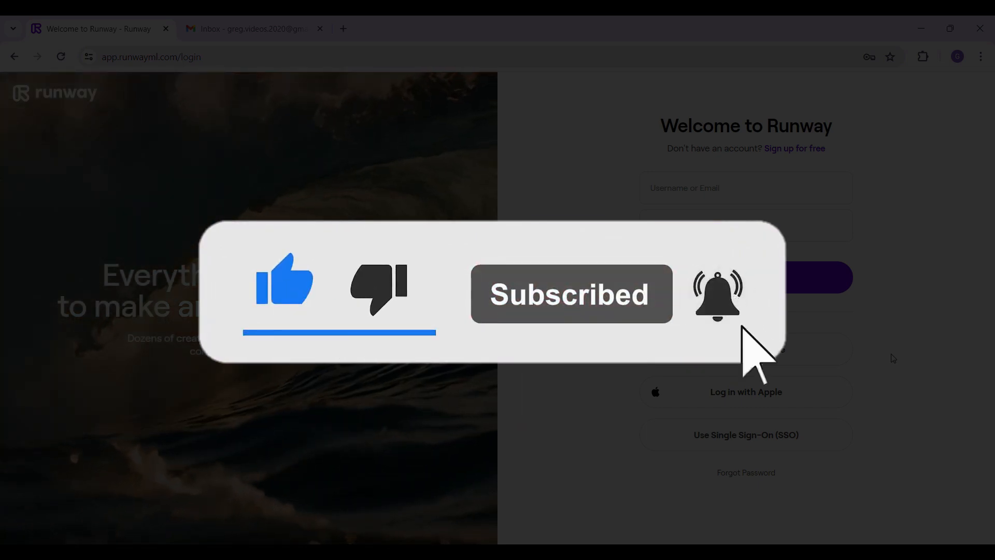